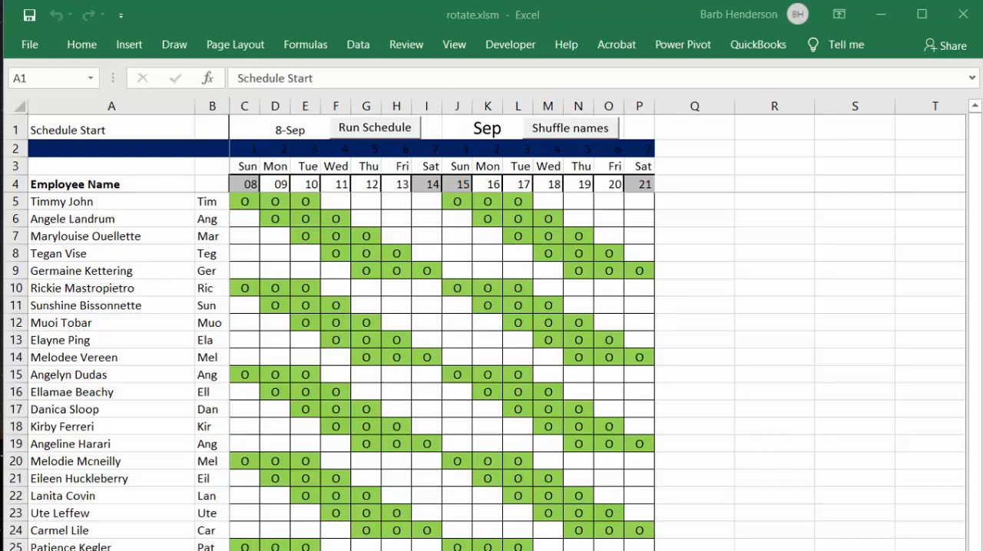
{"action": "mouse_move", "coordinate": [131, 224]}
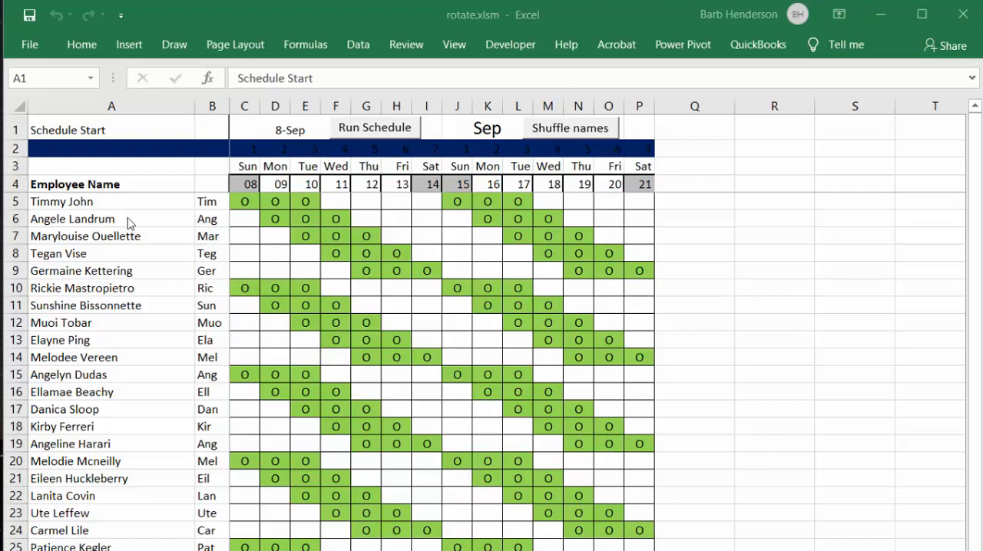
{"action": "mouse_move", "coordinate": [125, 215]}
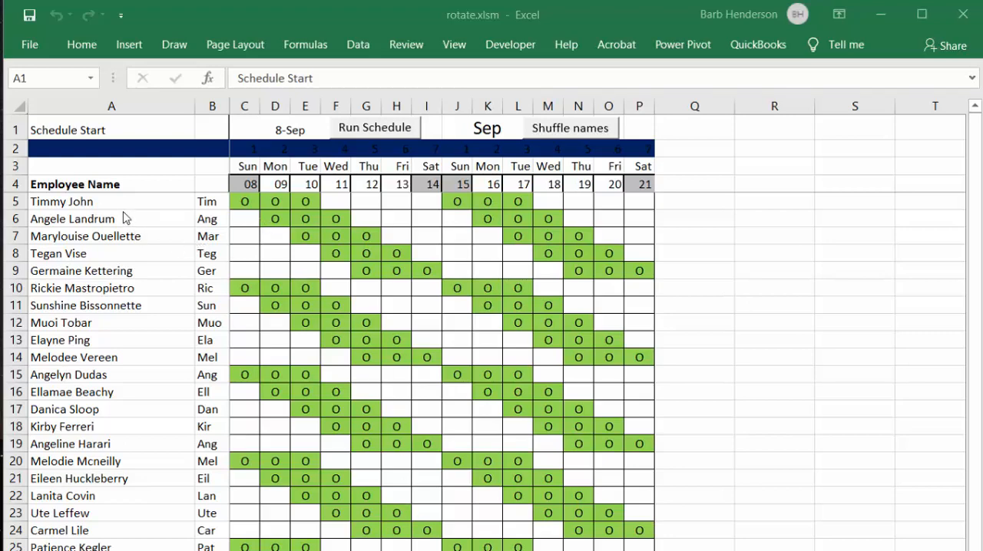
{"action": "mouse_move", "coordinate": [171, 217]}
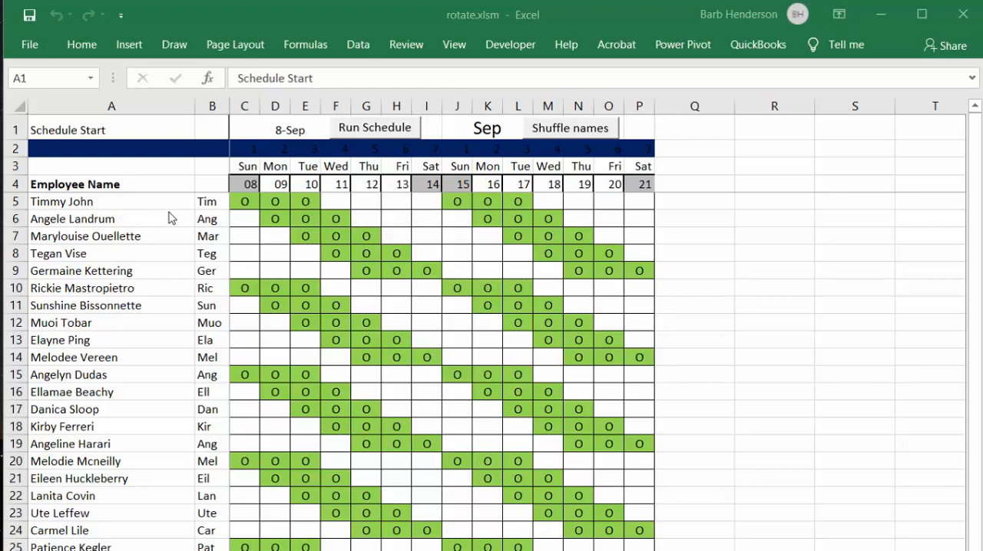
{"action": "mouse_move", "coordinate": [169, 218]}
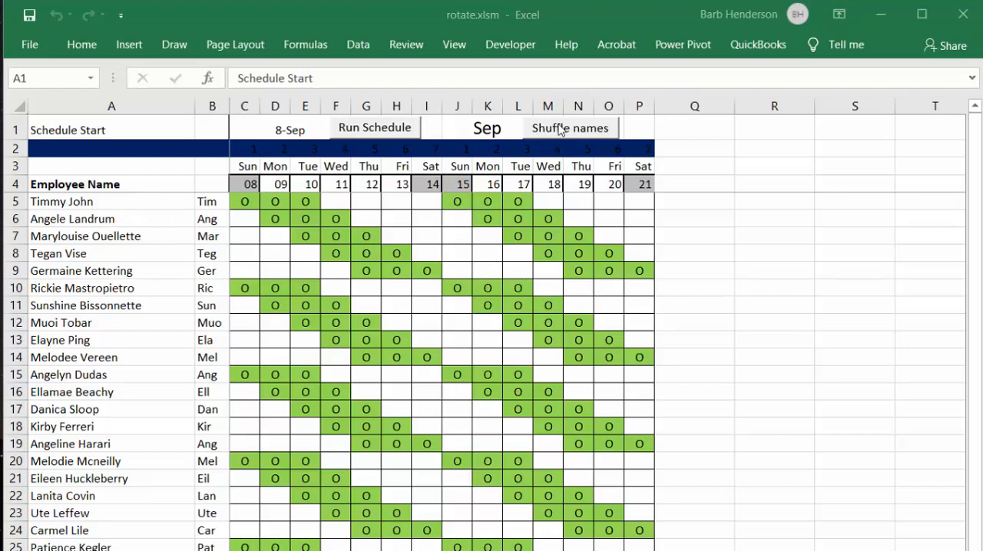
{"action": "left_click", "coordinate": [570, 128]}
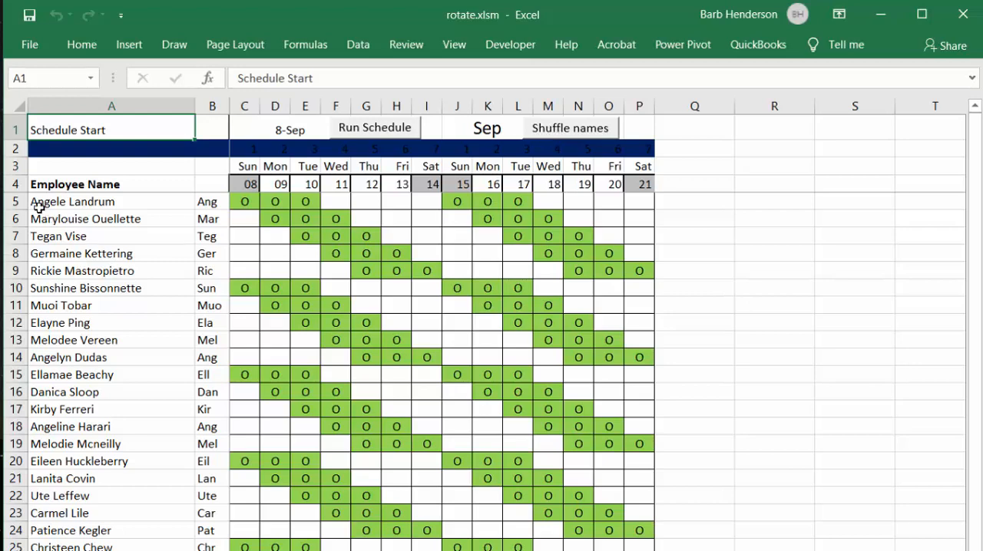
{"action": "mouse_move", "coordinate": [198, 210]}
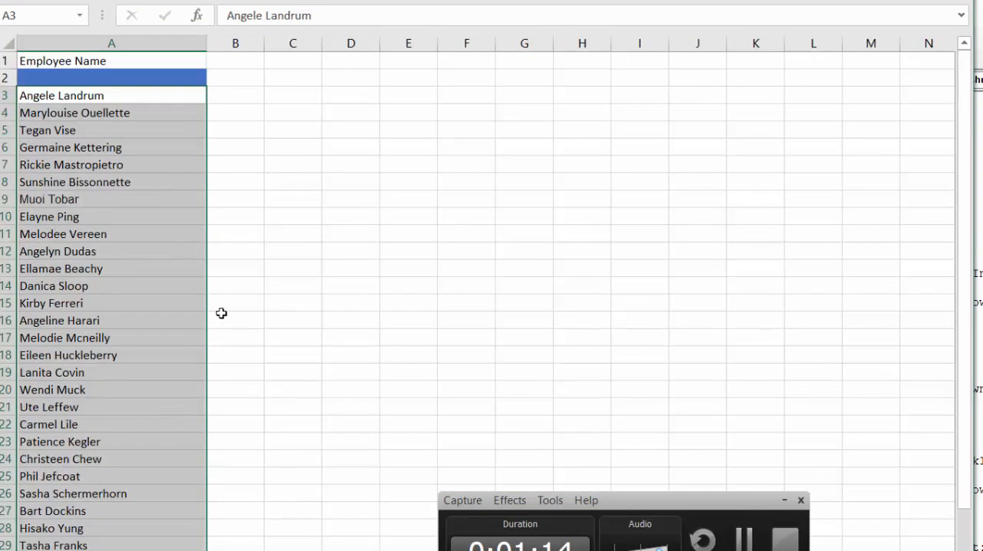
{"action": "mouse_move", "coordinate": [163, 304]}
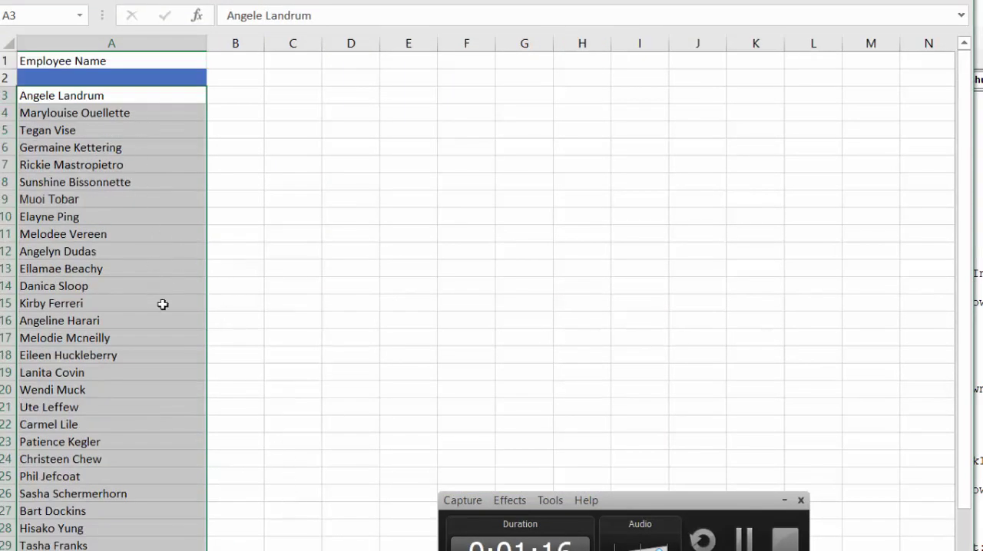
{"action": "mouse_move", "coordinate": [142, 446]}
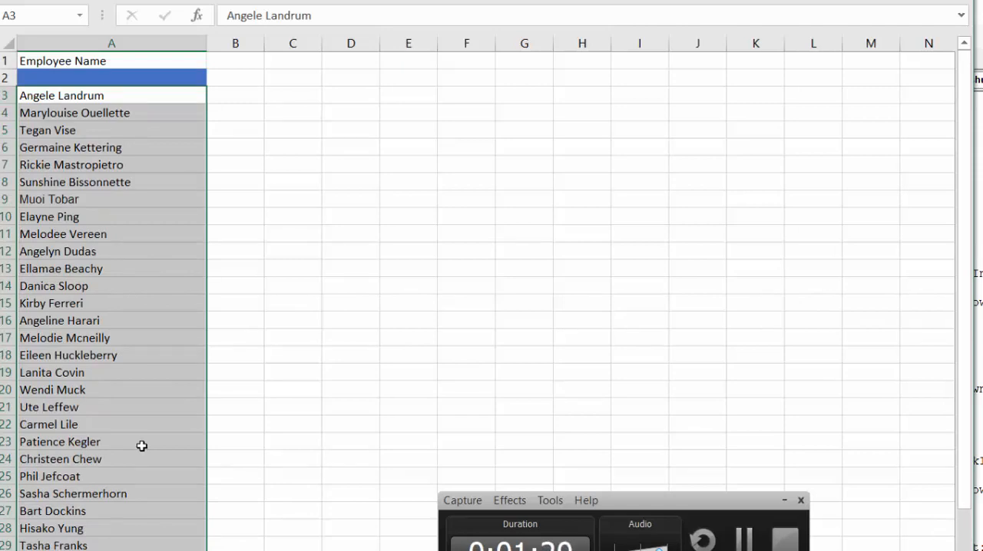
{"action": "mouse_move", "coordinate": [135, 528]}
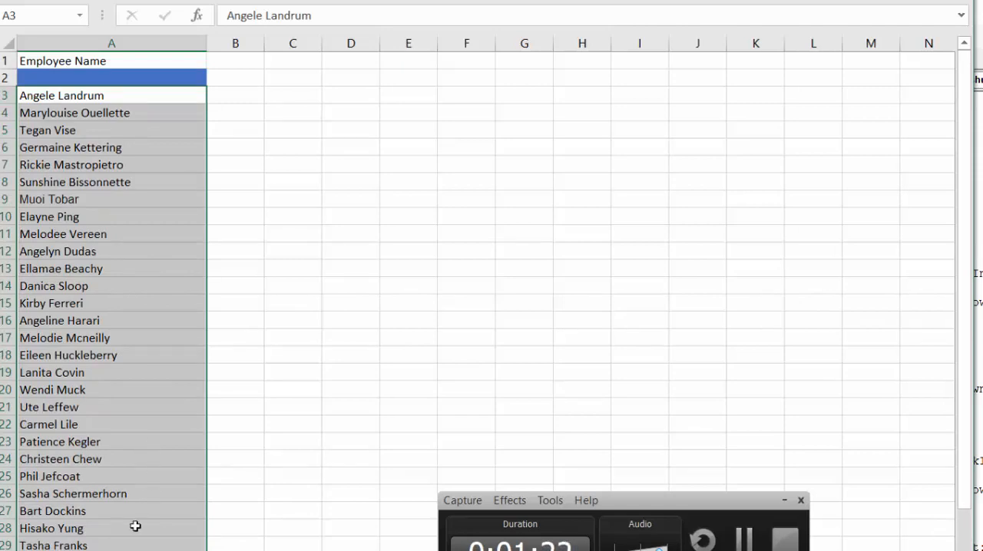
{"action": "mouse_move", "coordinate": [171, 215]}
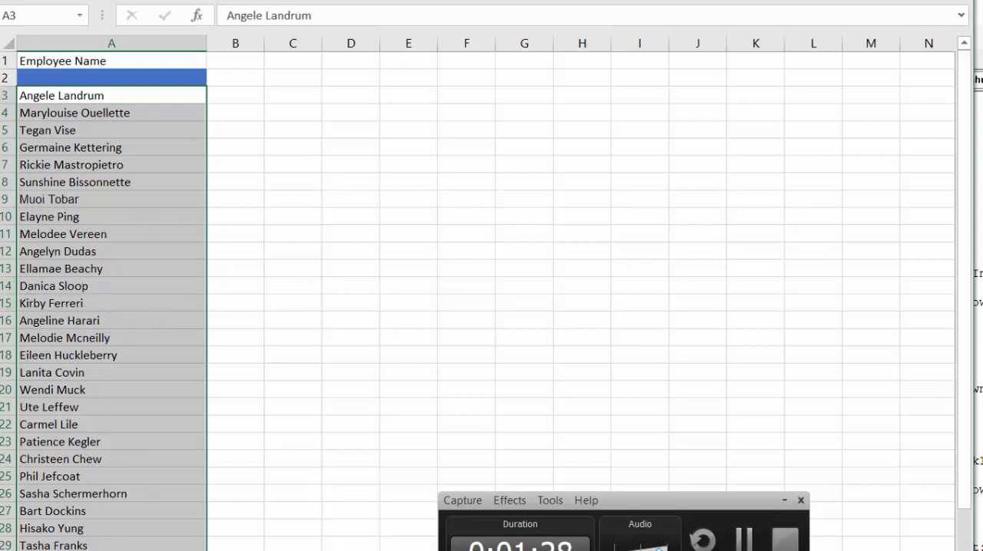
{"action": "left_click", "coordinate": [363, 64]}
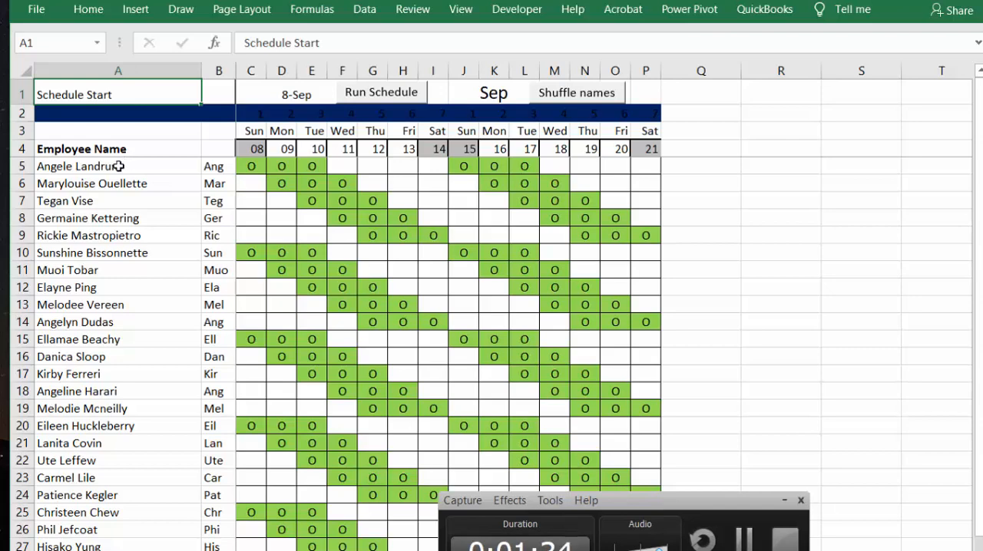
{"action": "left_click", "coordinate": [117, 166]}
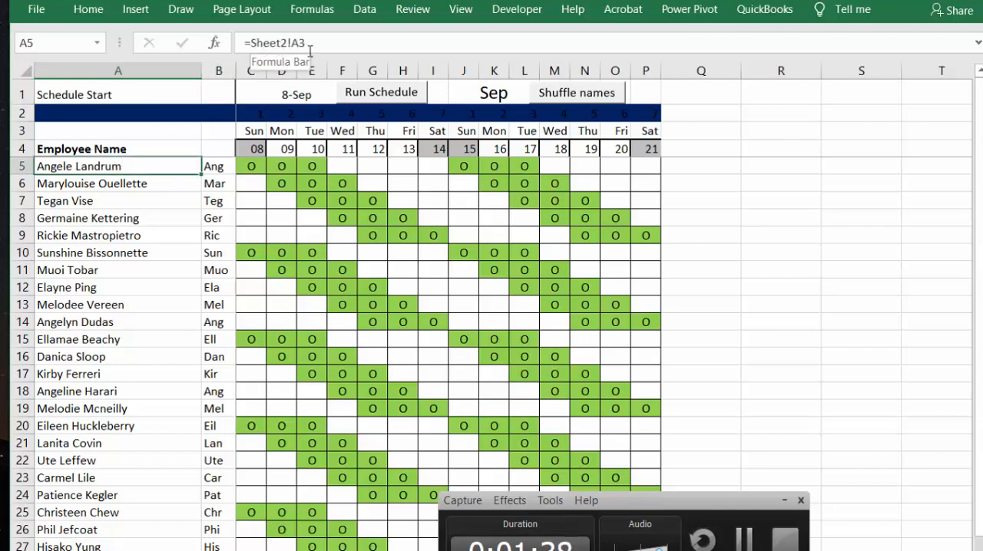
{"action": "mouse_move", "coordinate": [127, 188]}
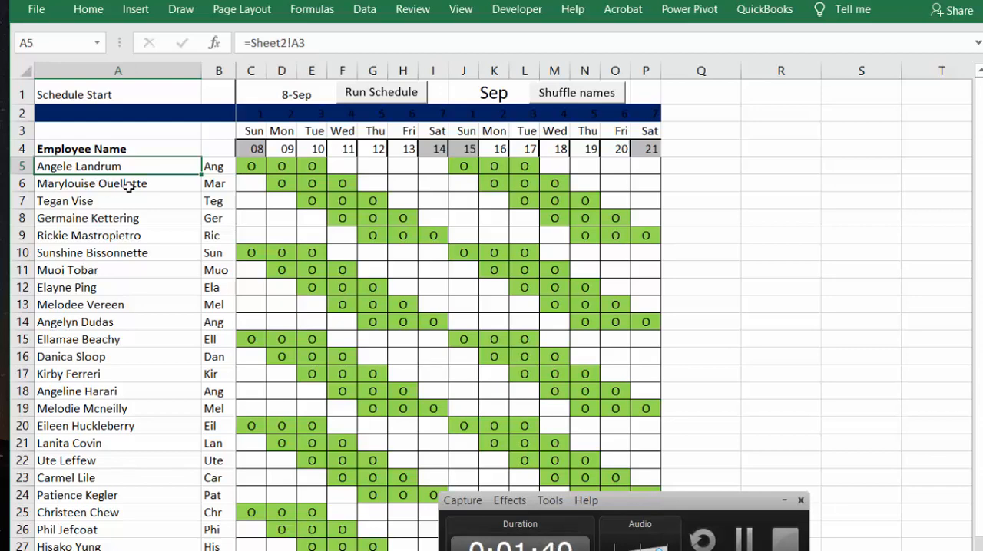
{"action": "mouse_move", "coordinate": [233, 173]}
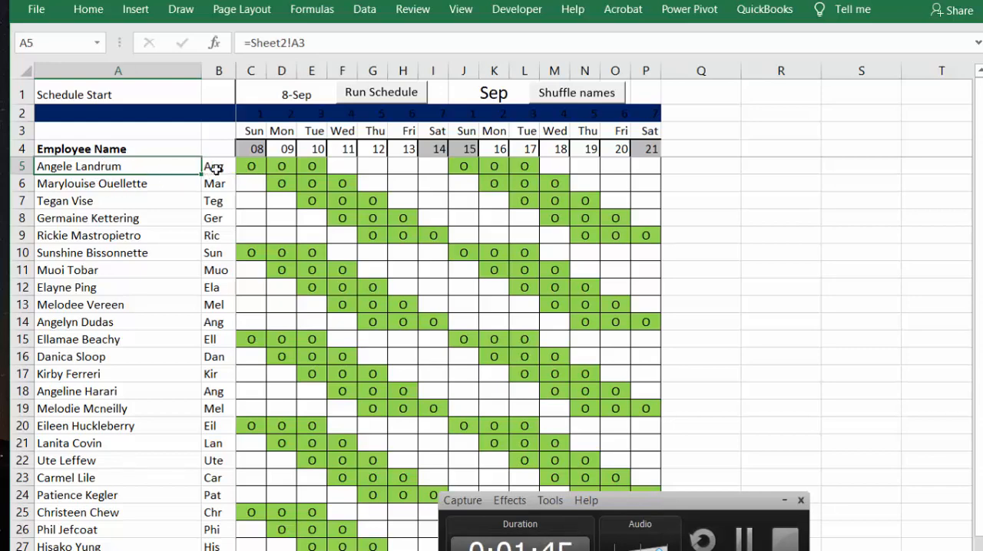
{"action": "left_click", "coordinate": [218, 165]}
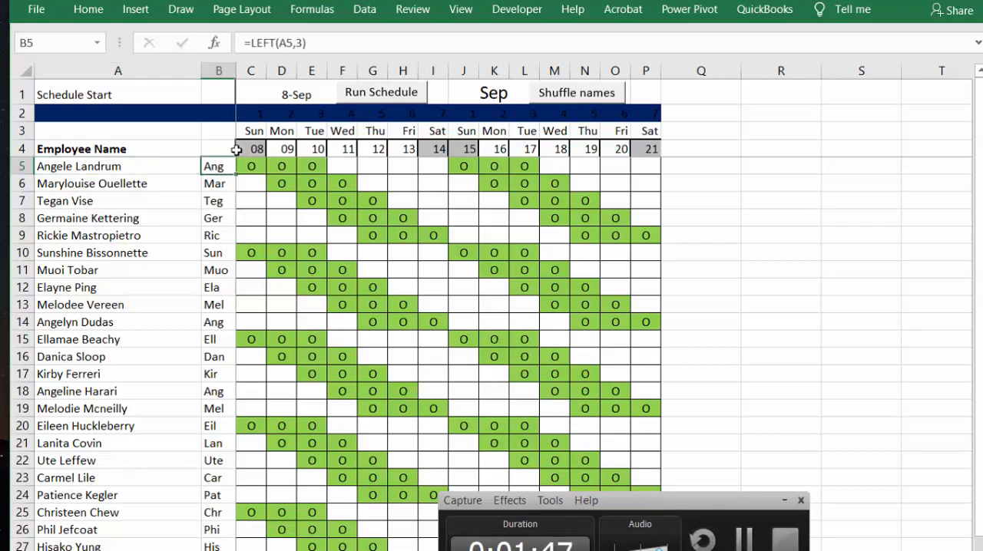
{"action": "mouse_move", "coordinate": [229, 131]}
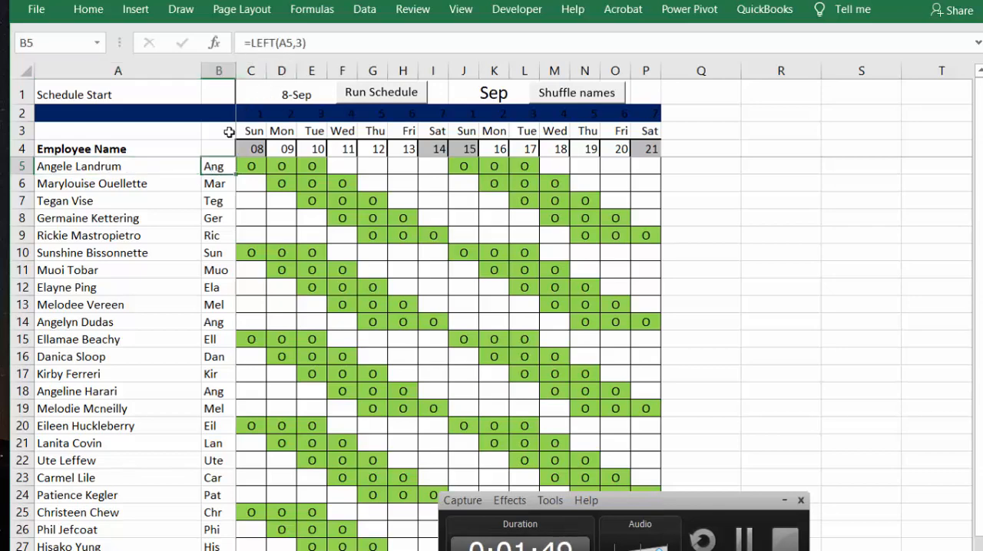
{"action": "mouse_move", "coordinate": [290, 79]}
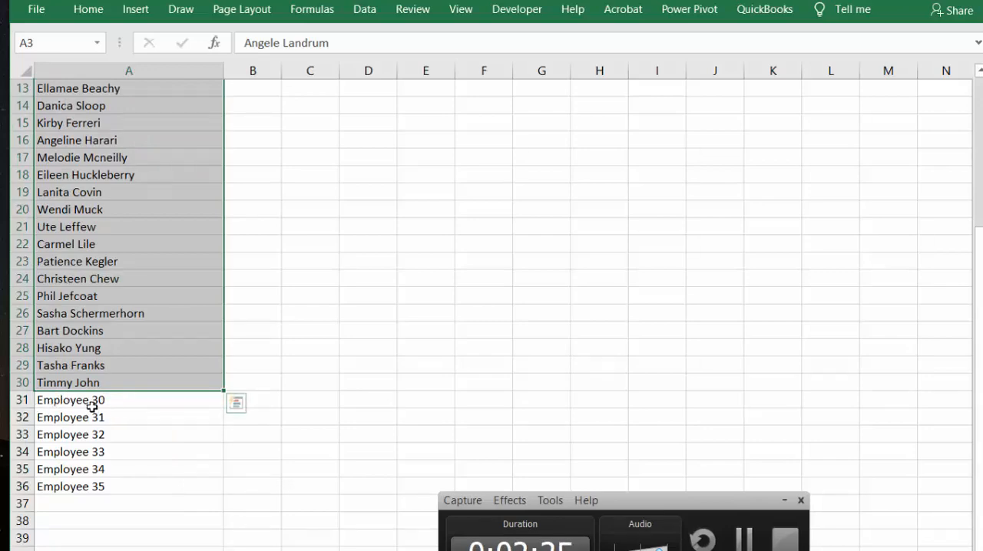
{"action": "left_click", "coordinate": [380, 92]}
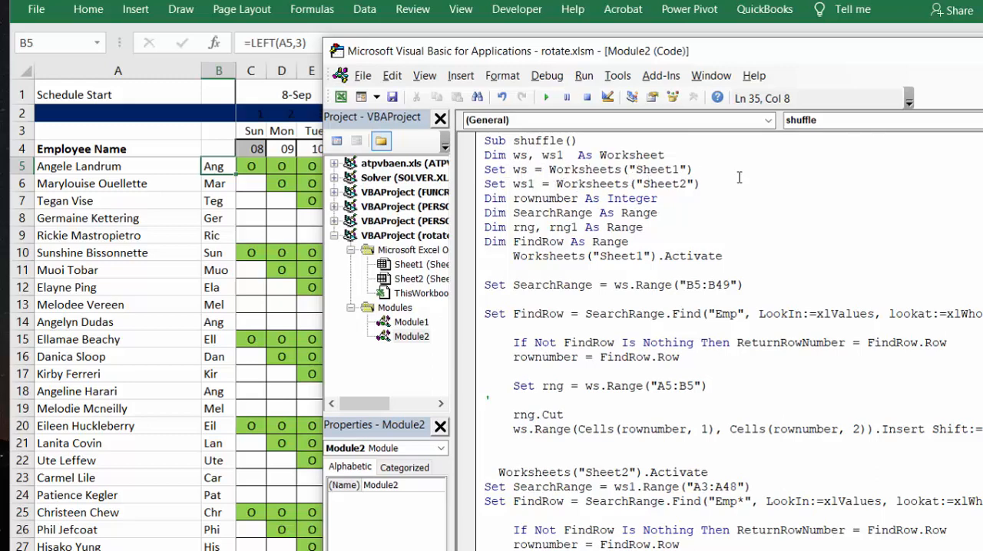
{"action": "mouse_move", "coordinate": [579, 197]}
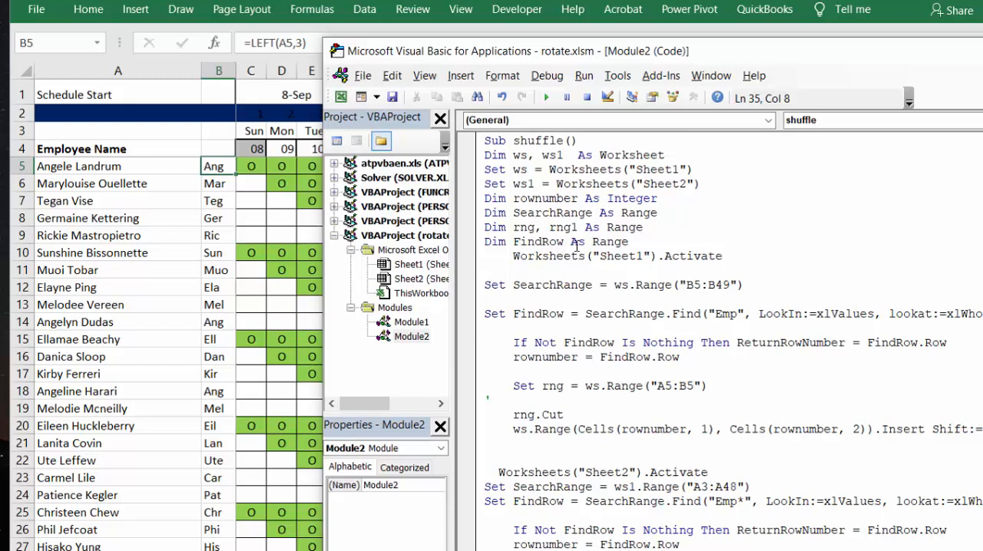
{"action": "mouse_move", "coordinate": [733, 249]}
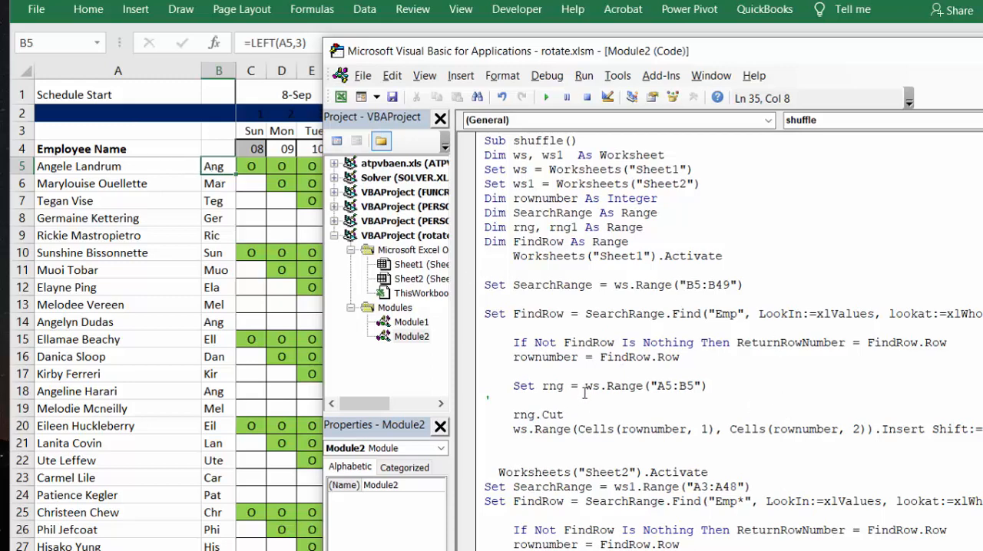
{"action": "mouse_move", "coordinate": [764, 377]}
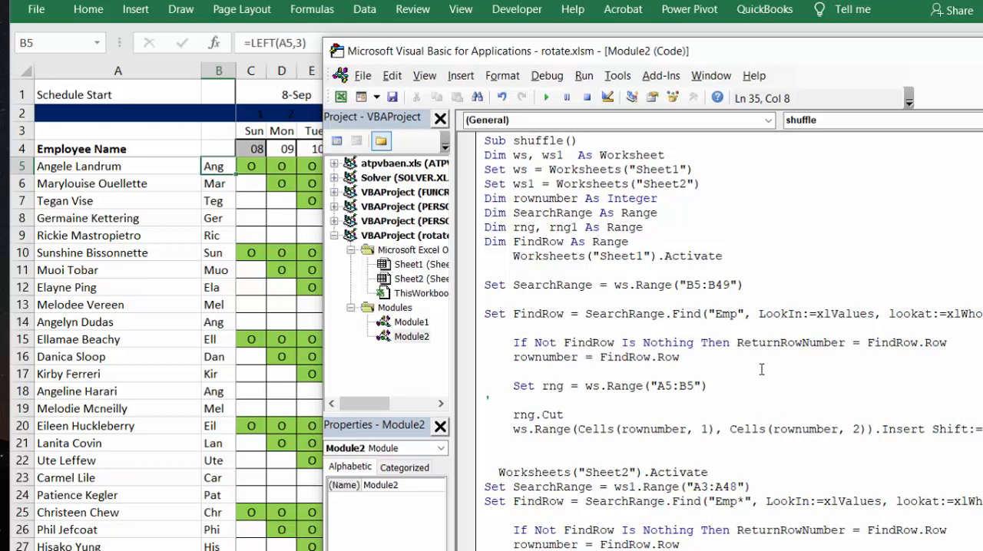
Place the cursor inside Sub shuffle in Module2 ready for stepping
{"action": "left_click", "coordinate": [585, 417]}
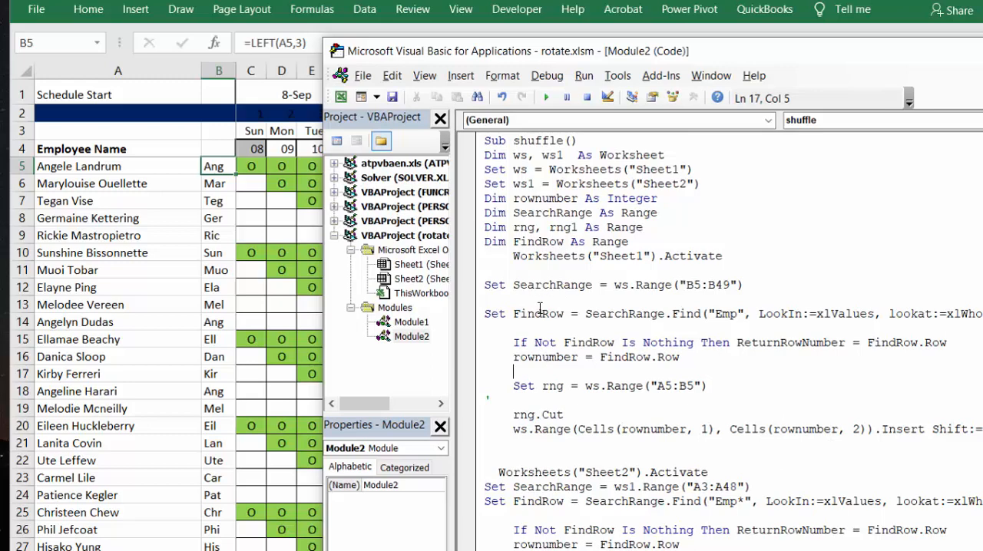
{"action": "mouse_move", "coordinate": [540, 307]}
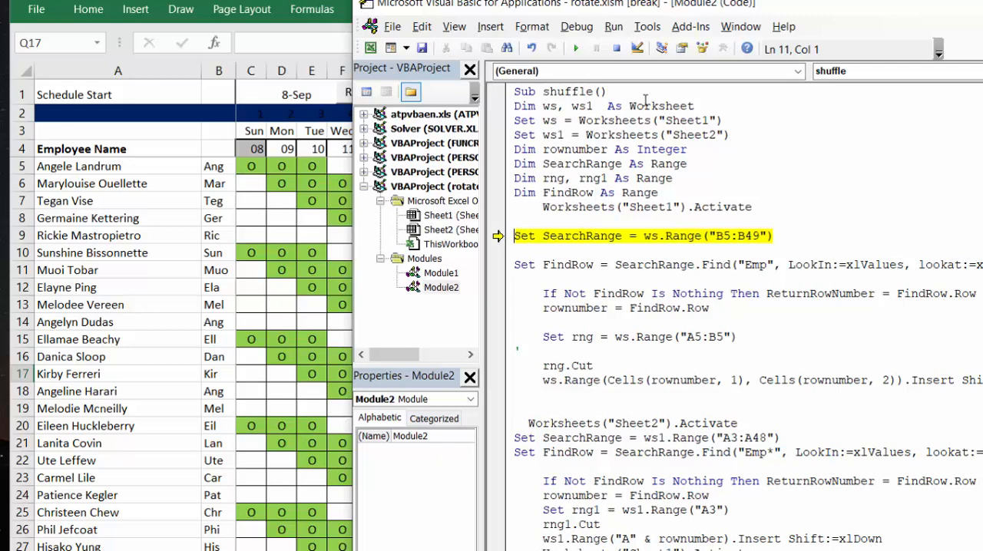
{"action": "key", "text": "F8"}
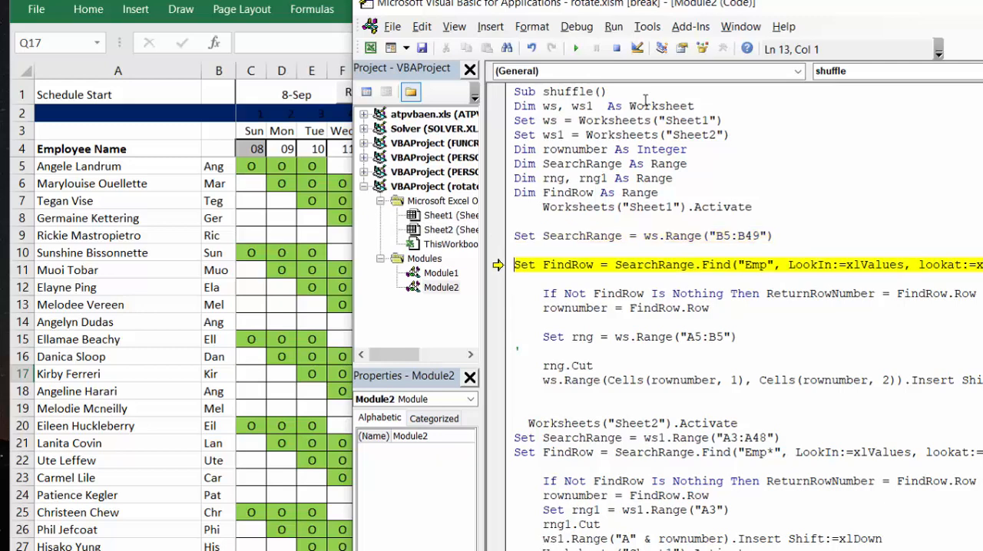
{"action": "key", "text": "F8"}
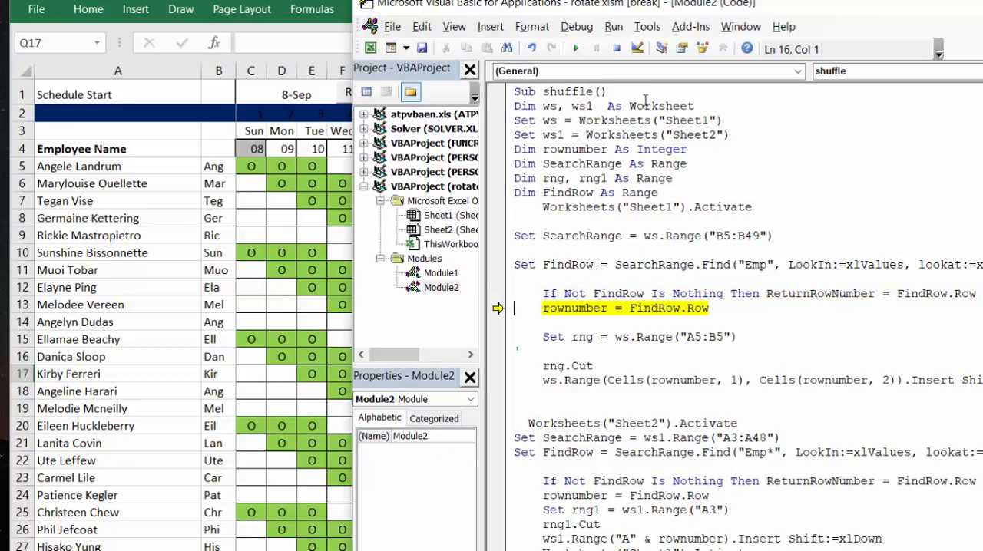
{"action": "key", "text": "F8"}
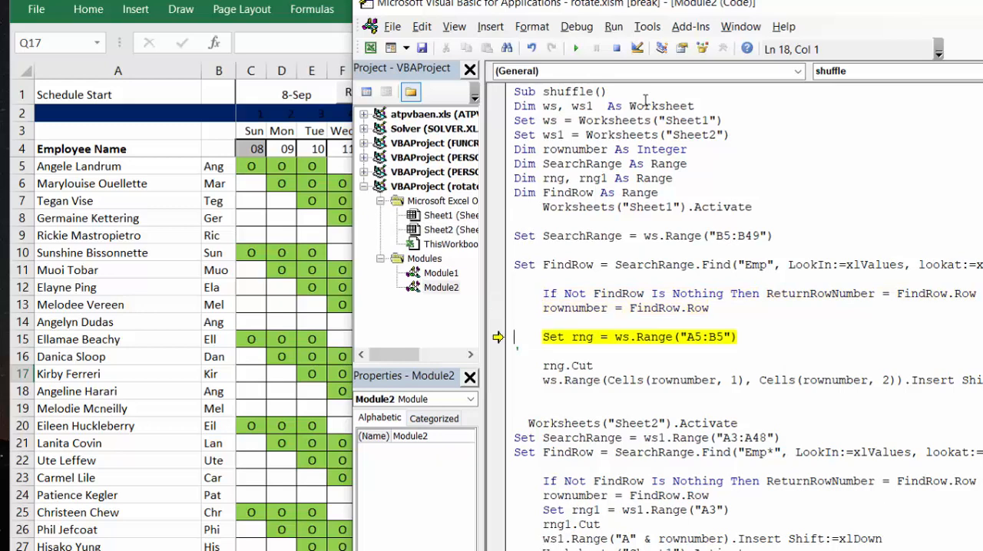
{"action": "key", "text": "F8"}
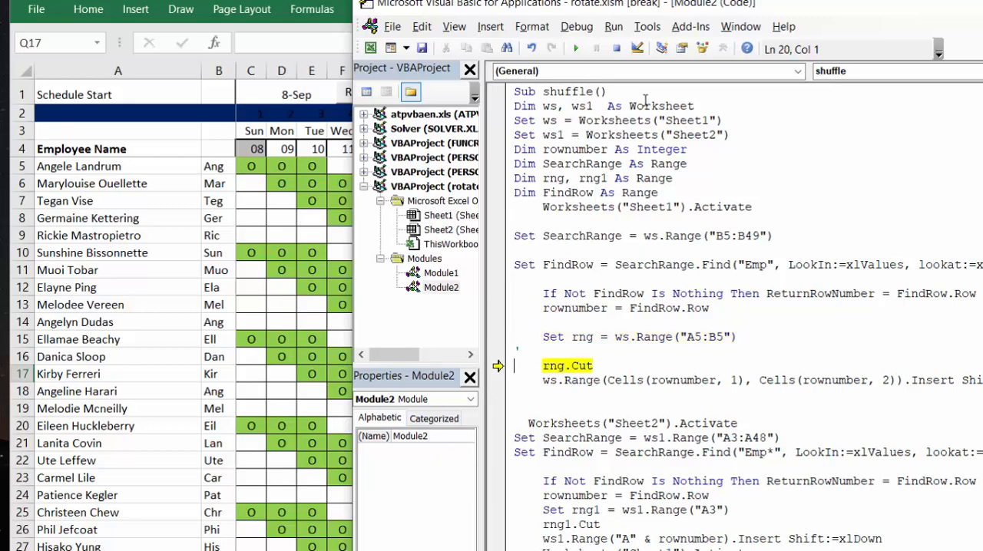
{"action": "key", "text": "F8"}
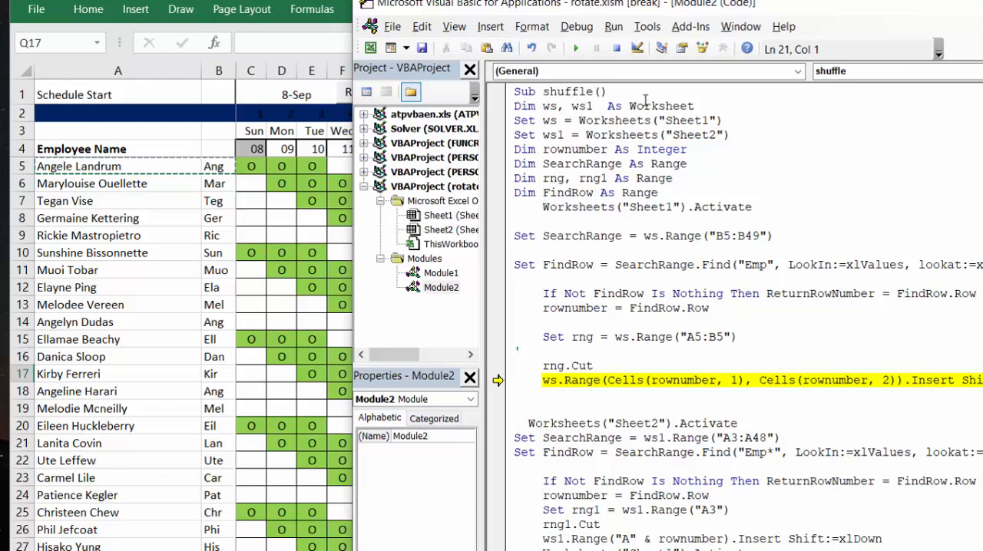
{"action": "left_click", "coordinate": [575, 47]}
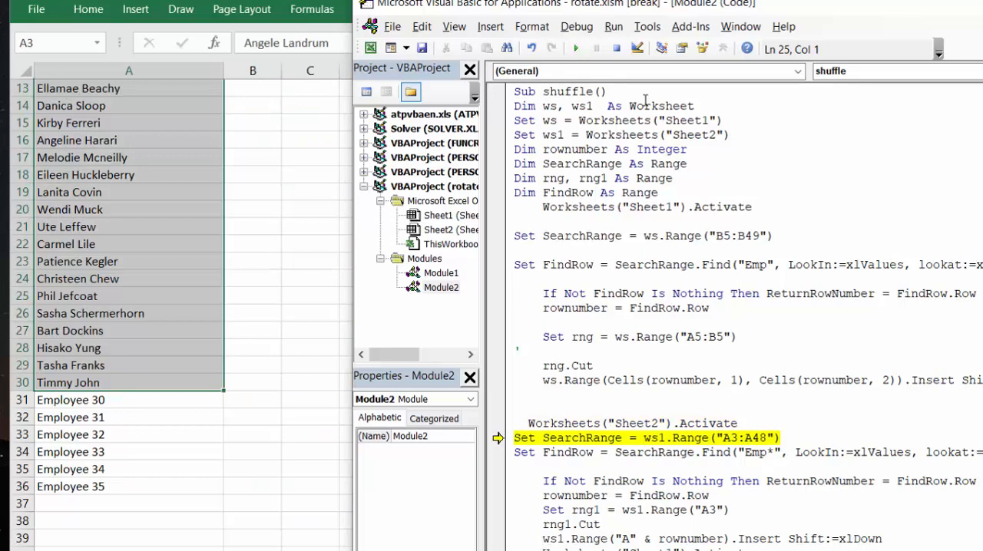
{"action": "mouse_move", "coordinate": [707, 69]}
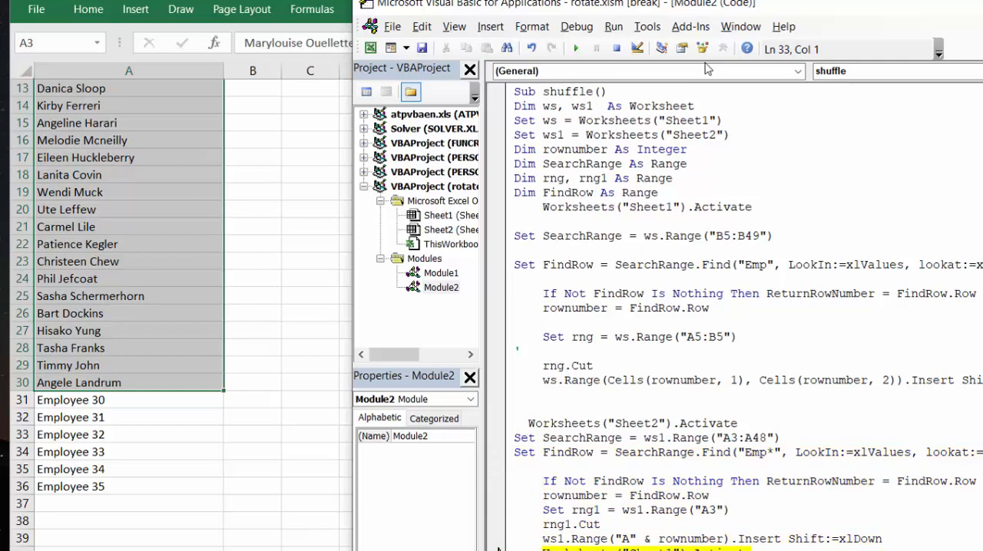
{"action": "left_click", "coordinate": [575, 48]}
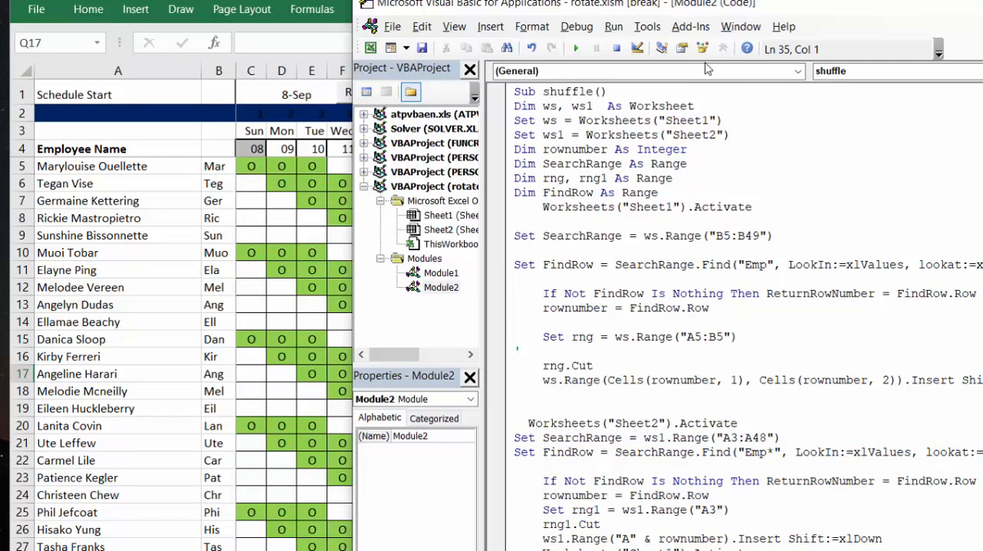